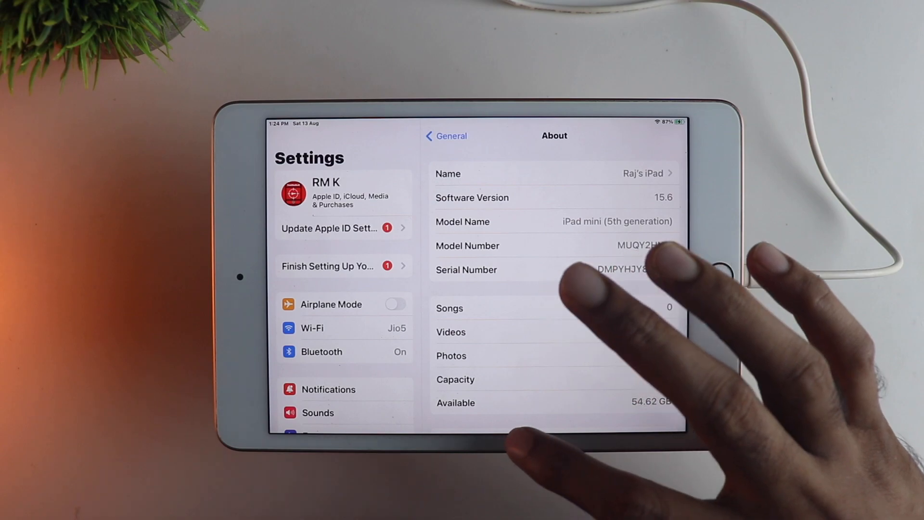
- Exit Settings from the About page (iPadOS 15.6) back to the Home Screen
{"action": "left_click", "coordinate": [717, 277]}
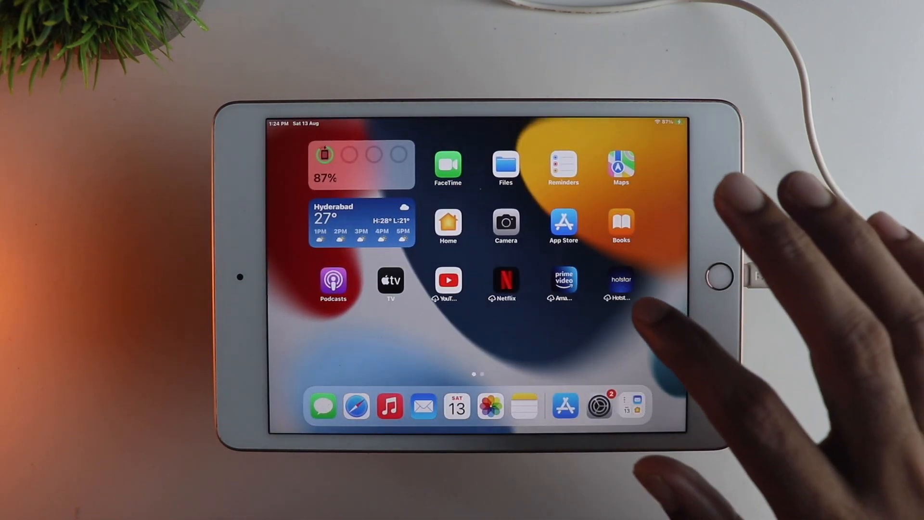
{"action": "mouse_move", "coordinate": [636, 325]}
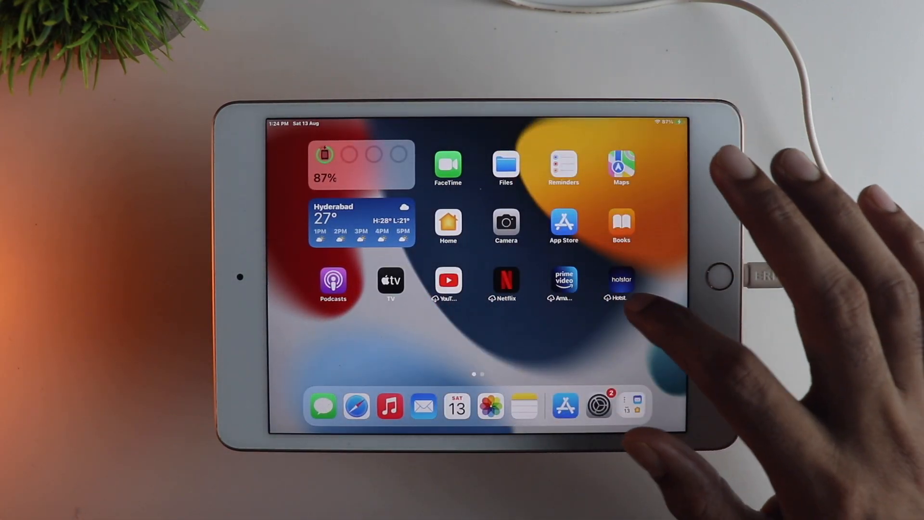